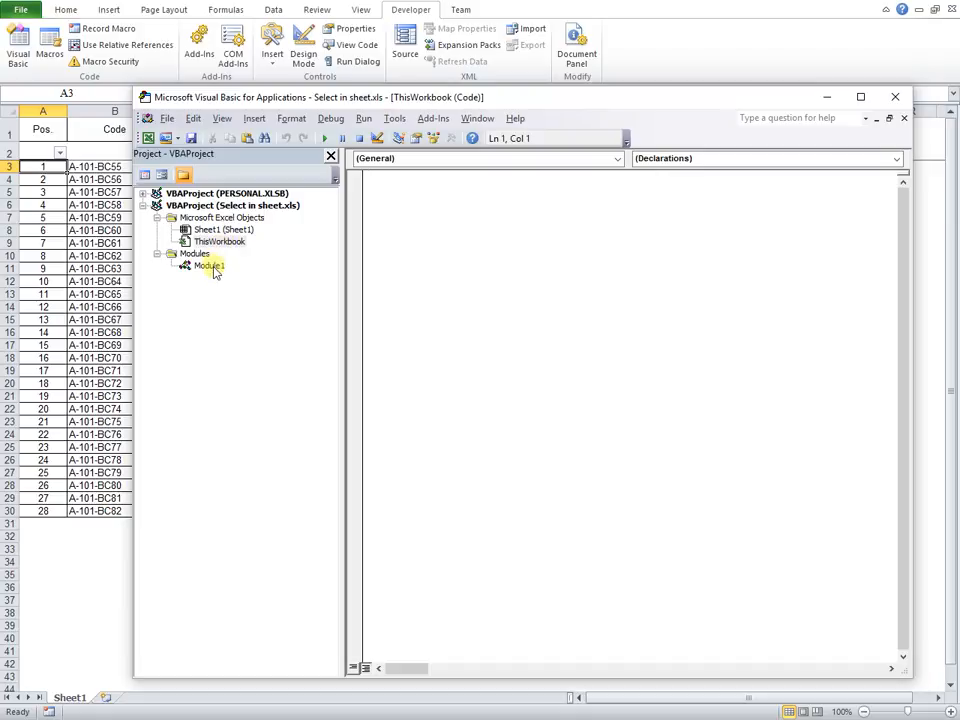
Step: Review the Module1 macro module and close the VBA editor to return to the worksheet
{"action": "left_click", "coordinate": [894, 96]}
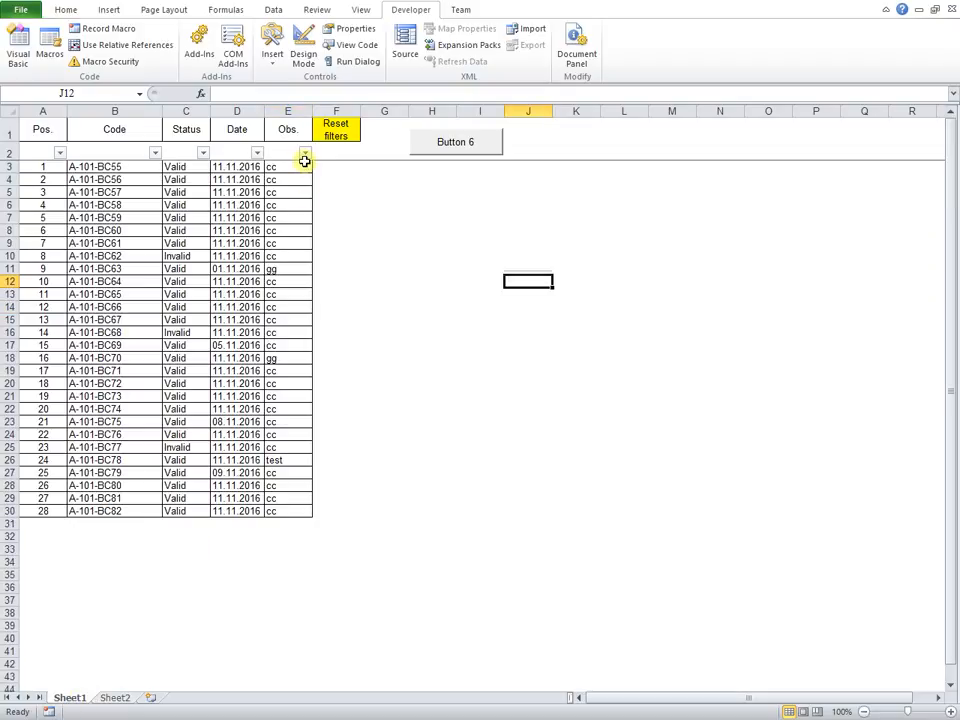